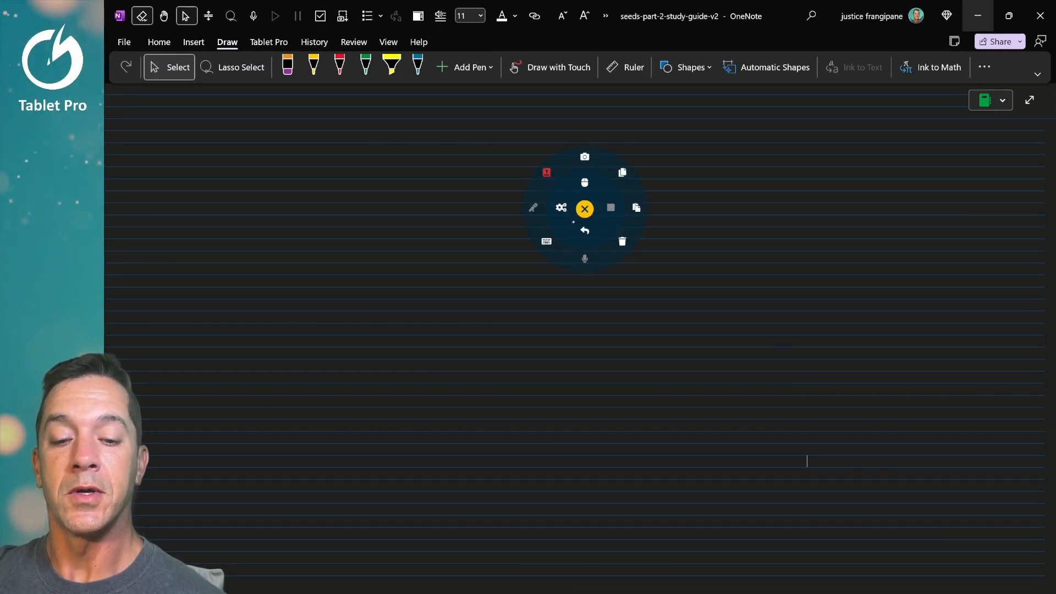
Dismiss the OneNote radial menu and pick the first pen on the Draw tab
click(584, 208)
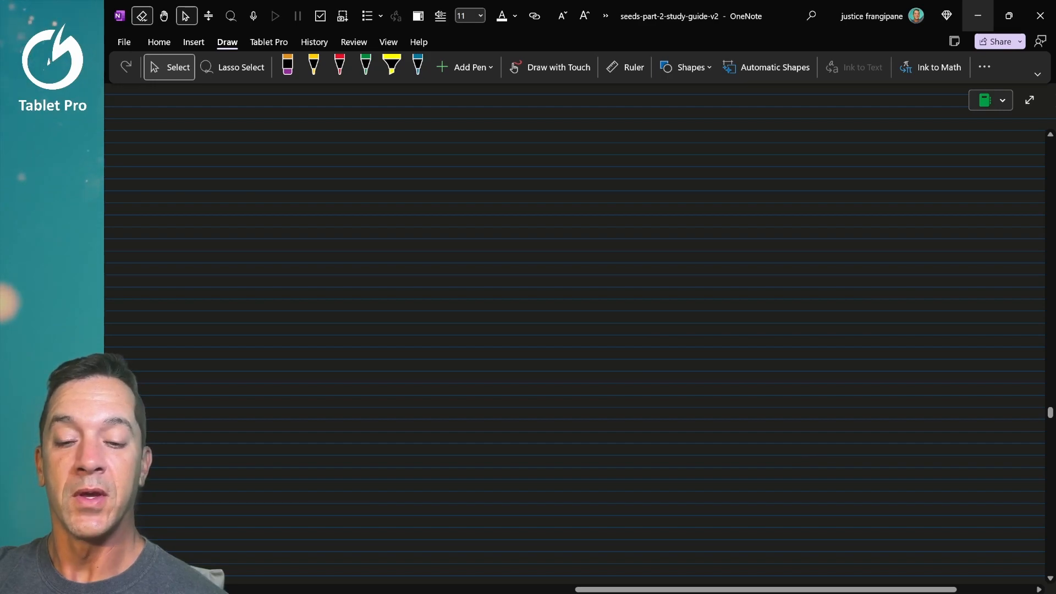
right_click(558, 209)
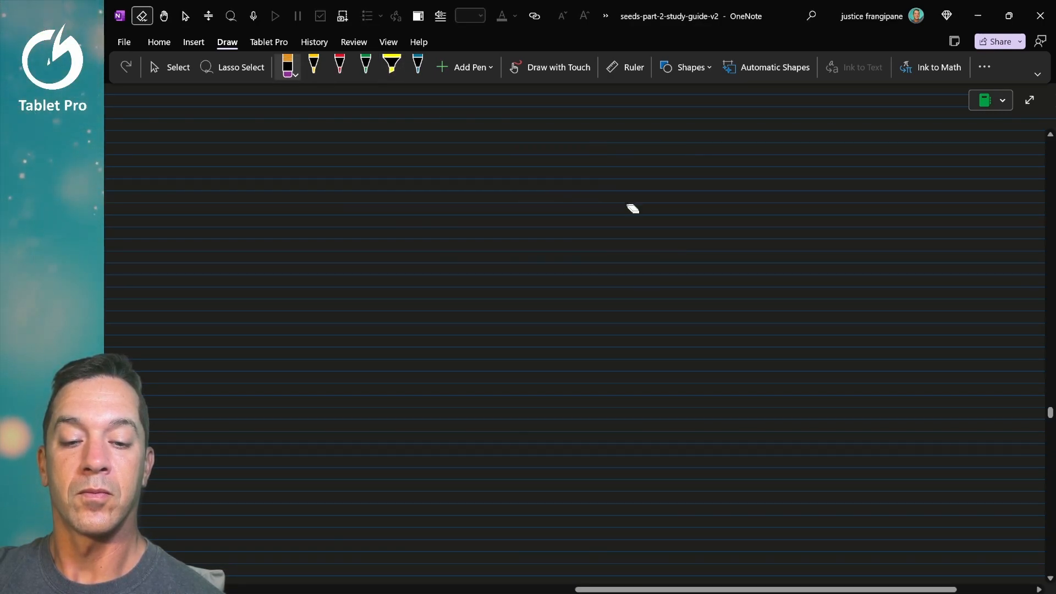
click(313, 68)
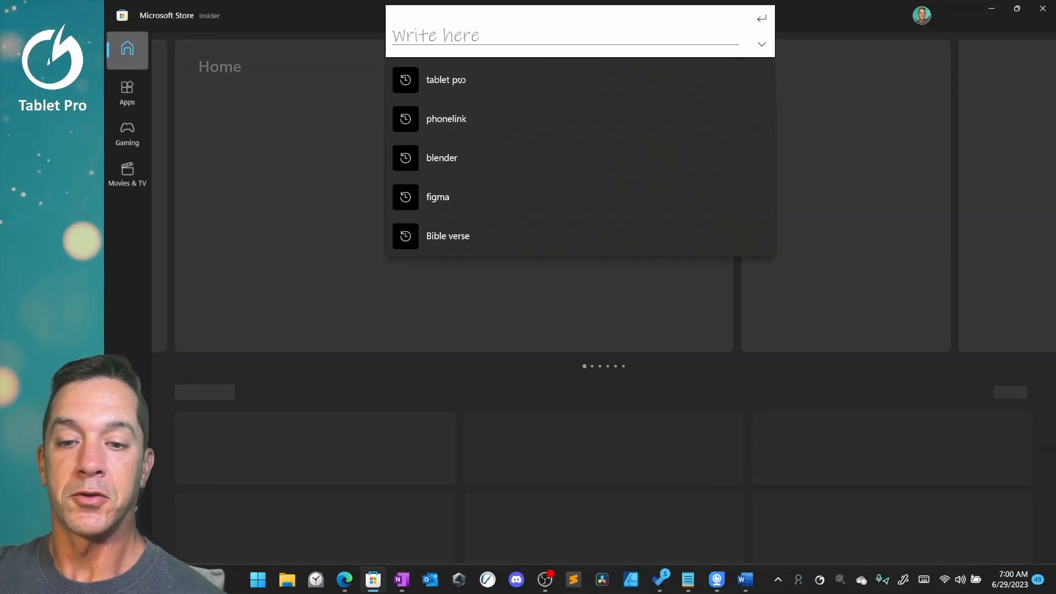
Rerun the 'tablet pro' store search and launch Tablet Pro STUDIO from the results
click(445, 79)
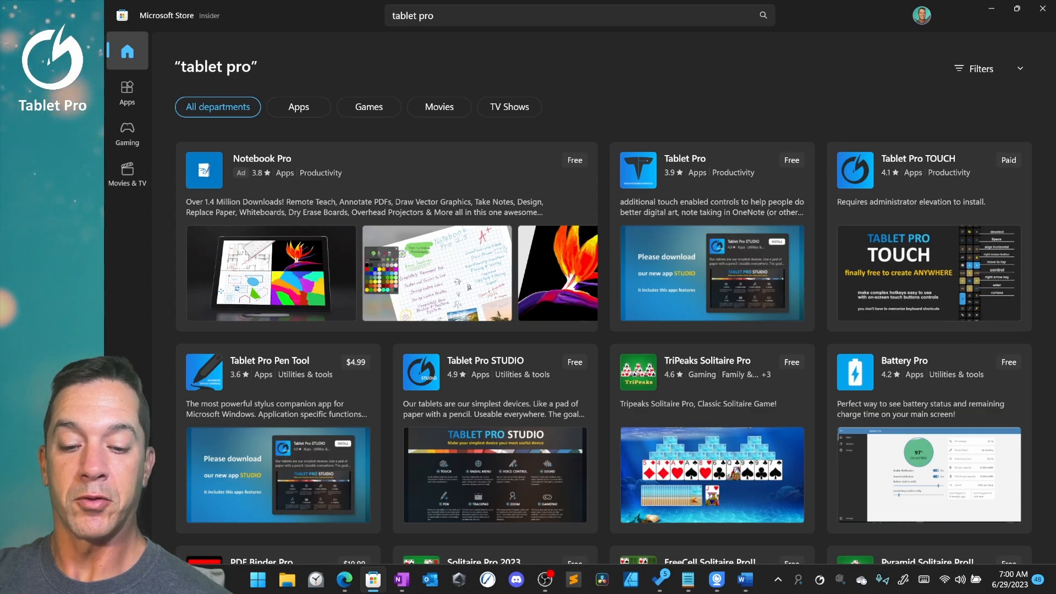
scroll(down, 3)
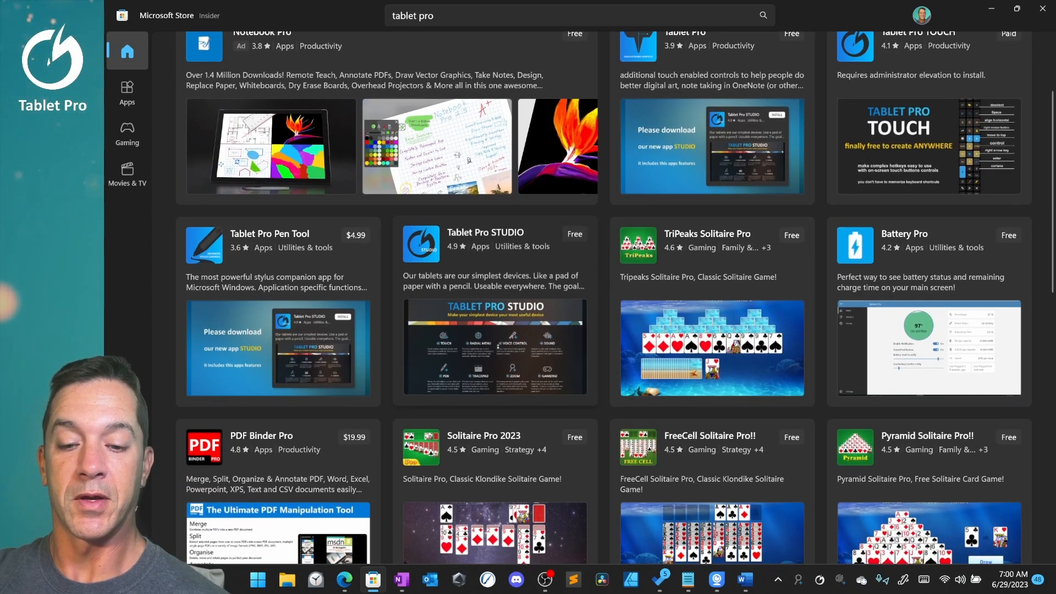
click(485, 232)
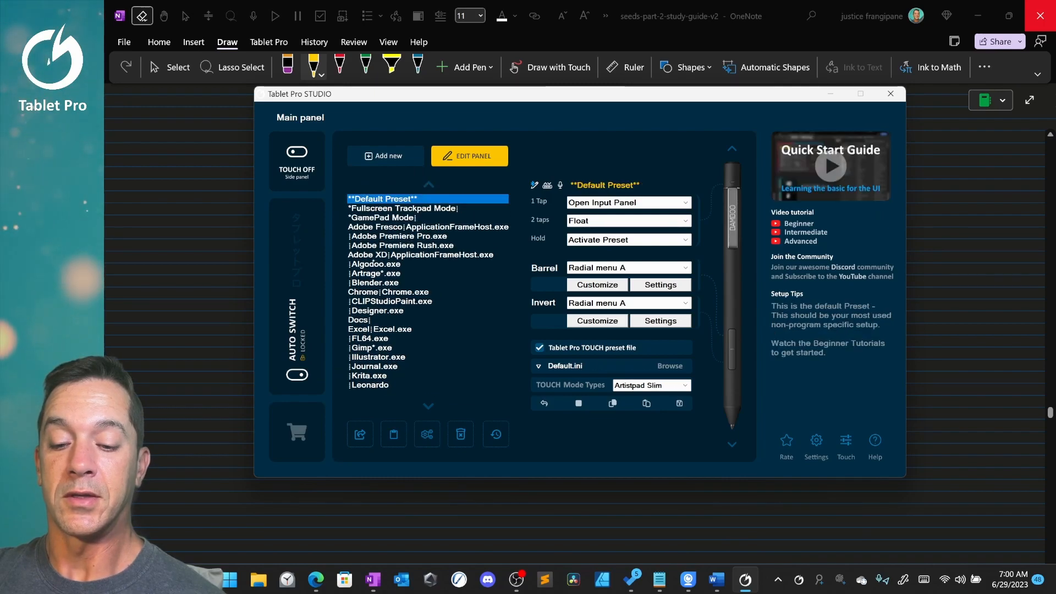
Choose the OneNote.exe preset and start editing its button panel
double_click(378, 385)
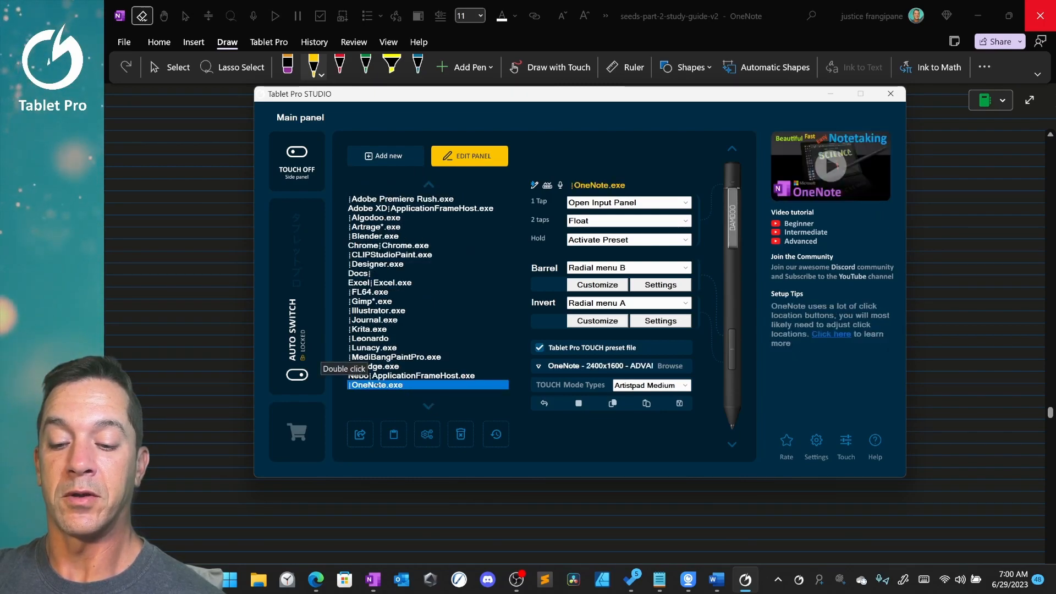
click(296, 152)
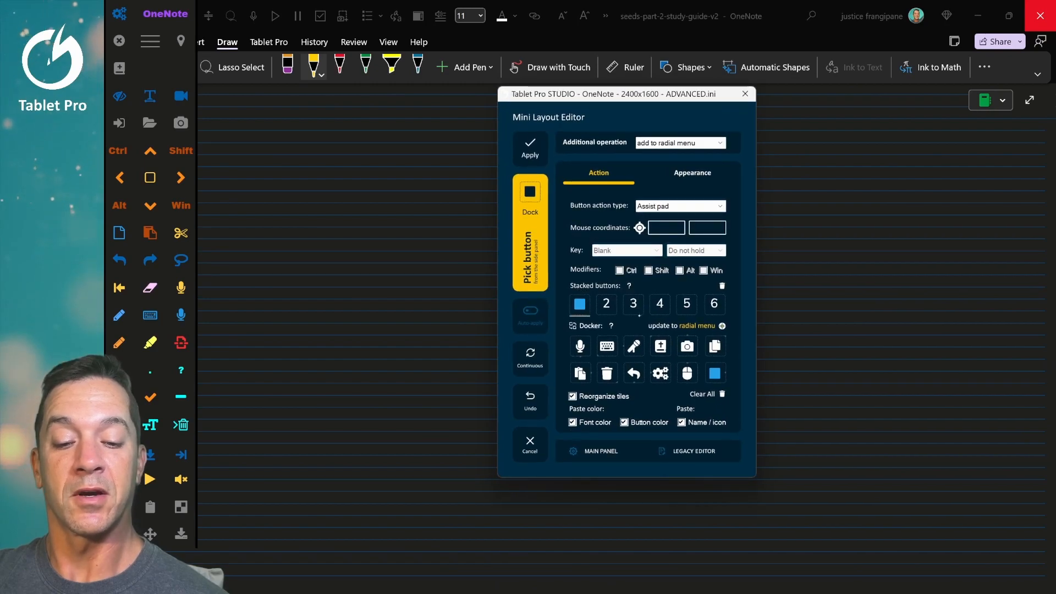
mouse_move(634, 346)
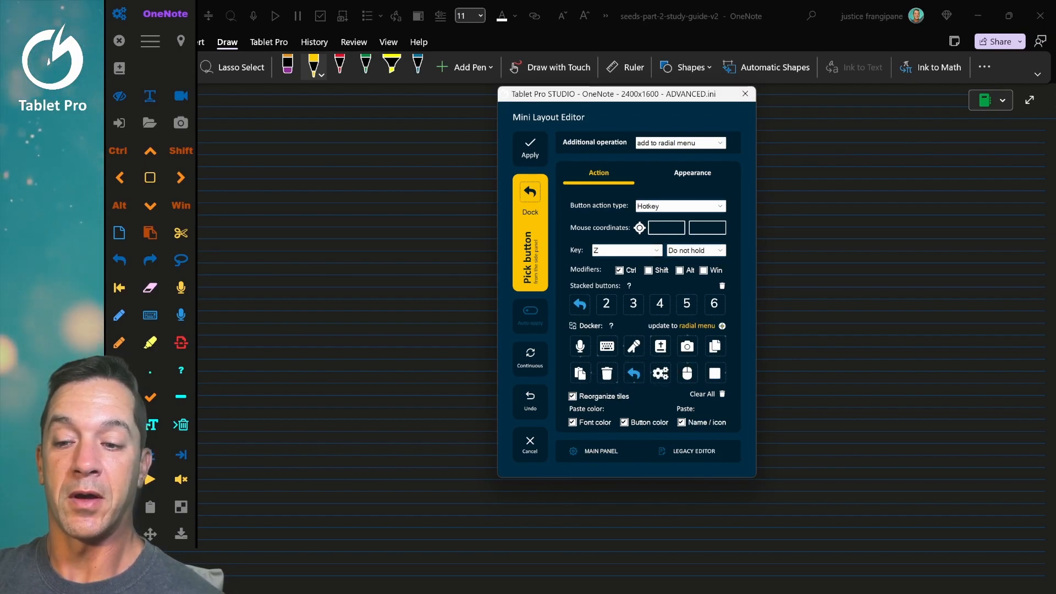
Close the side panel, set the undo button to click at 703, 172, and update the radial menu
click(150, 40)
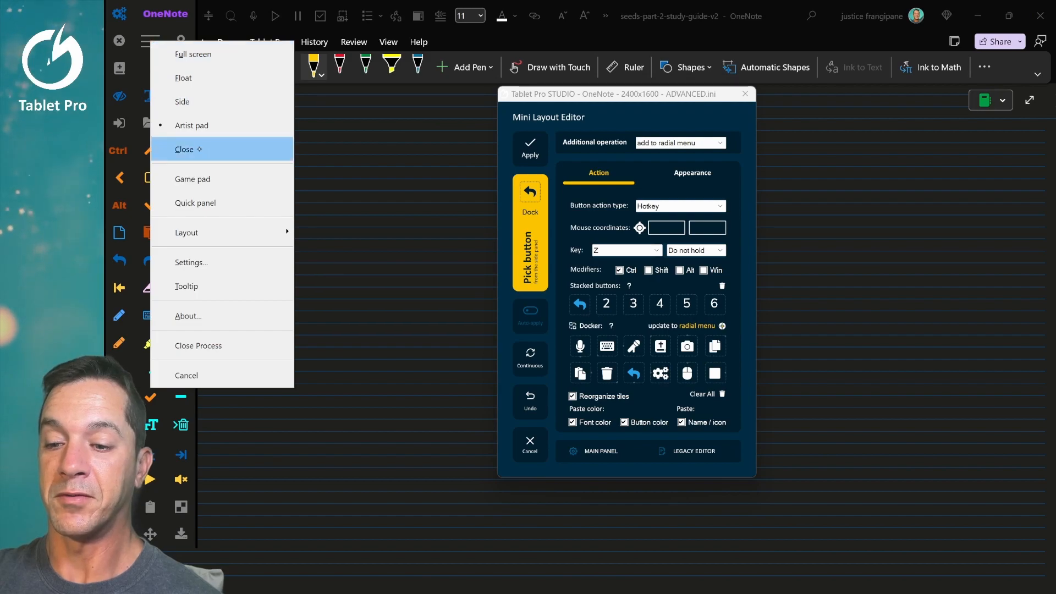
click(185, 148)
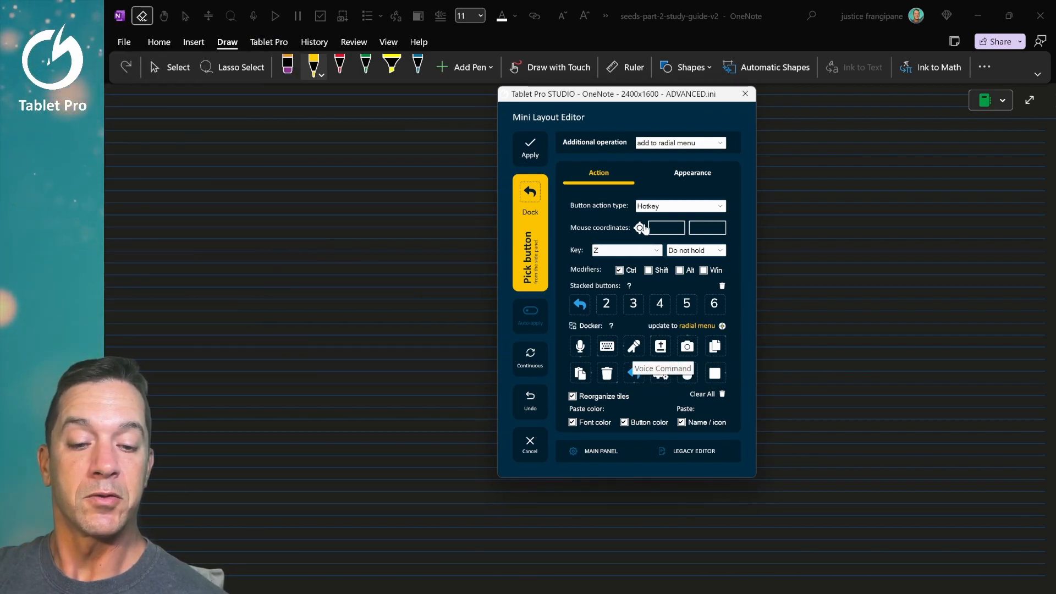
click(679, 206)
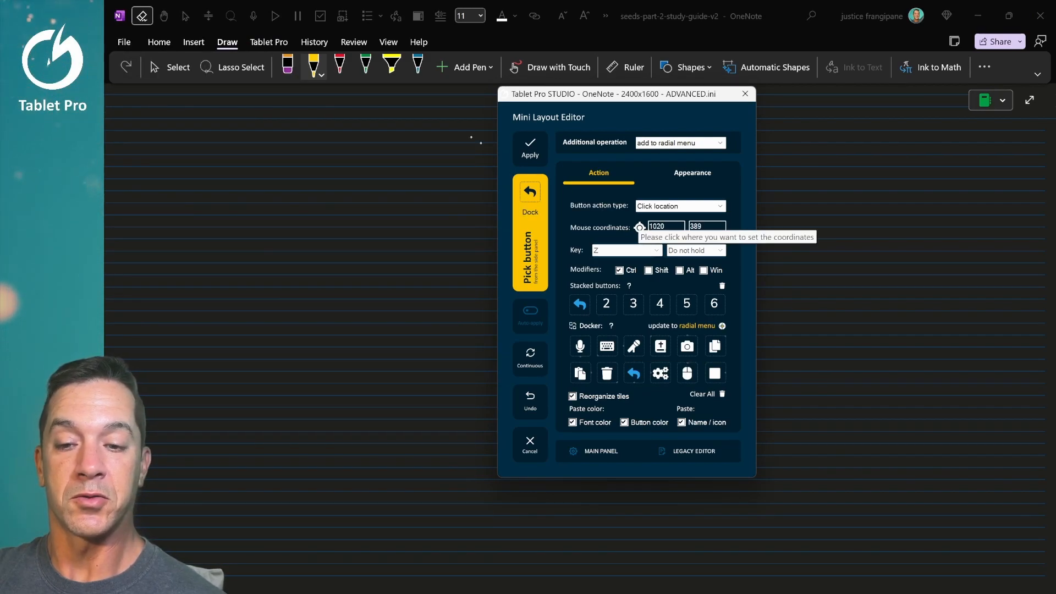
click(473, 116)
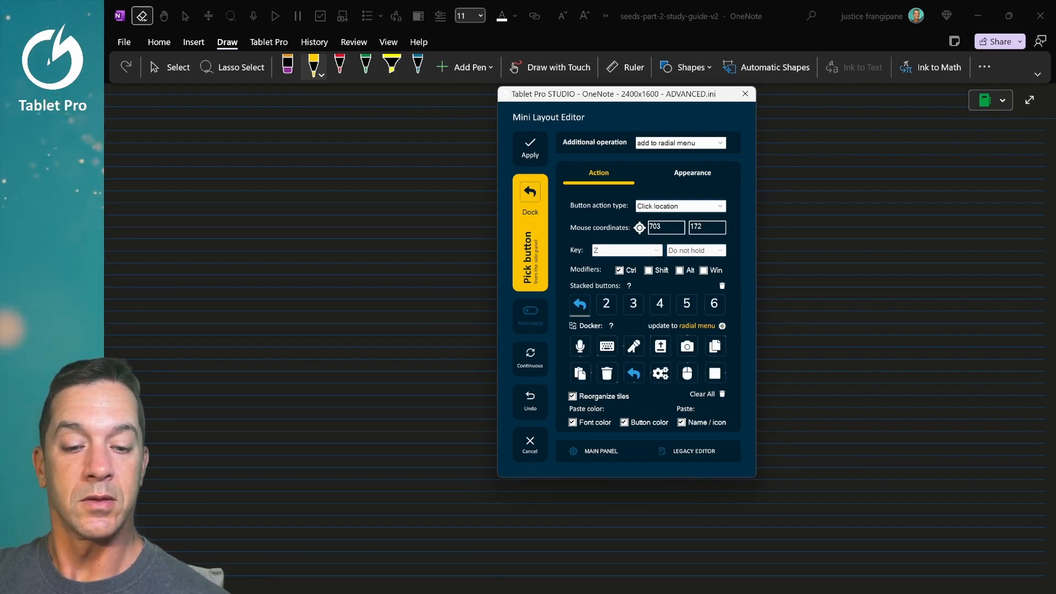
mouse_move(719, 329)
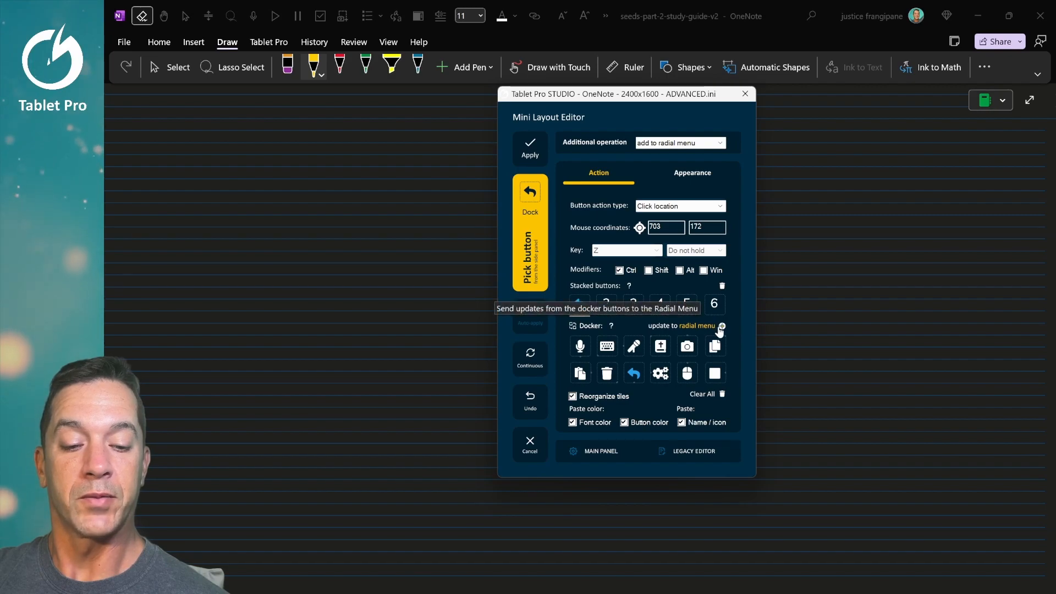
click(722, 325)
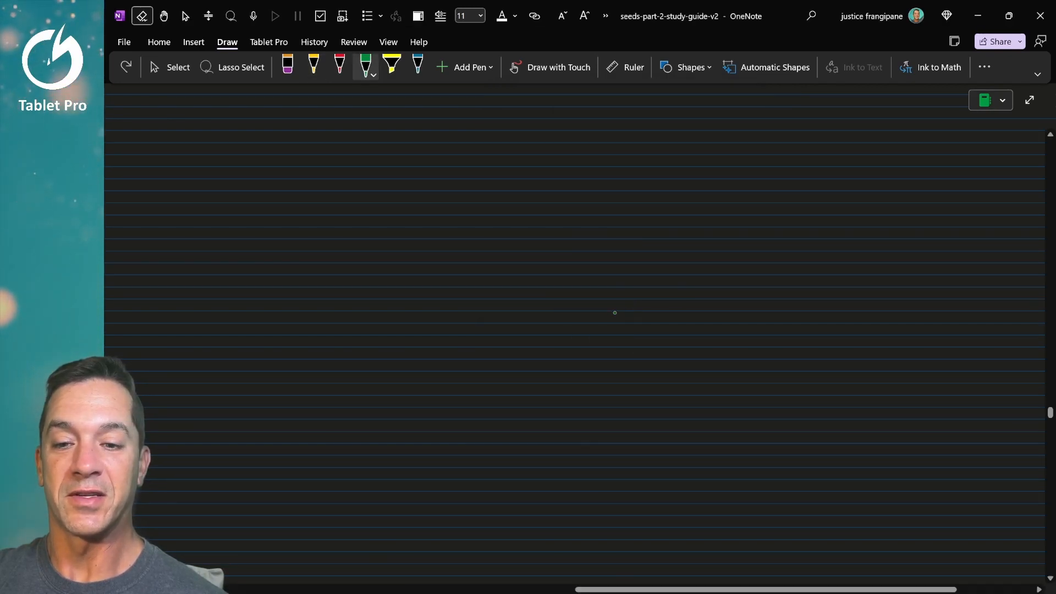
Summon the radial menu on the page and reopen the undo button in the editor
drag(565, 296, 629, 276)
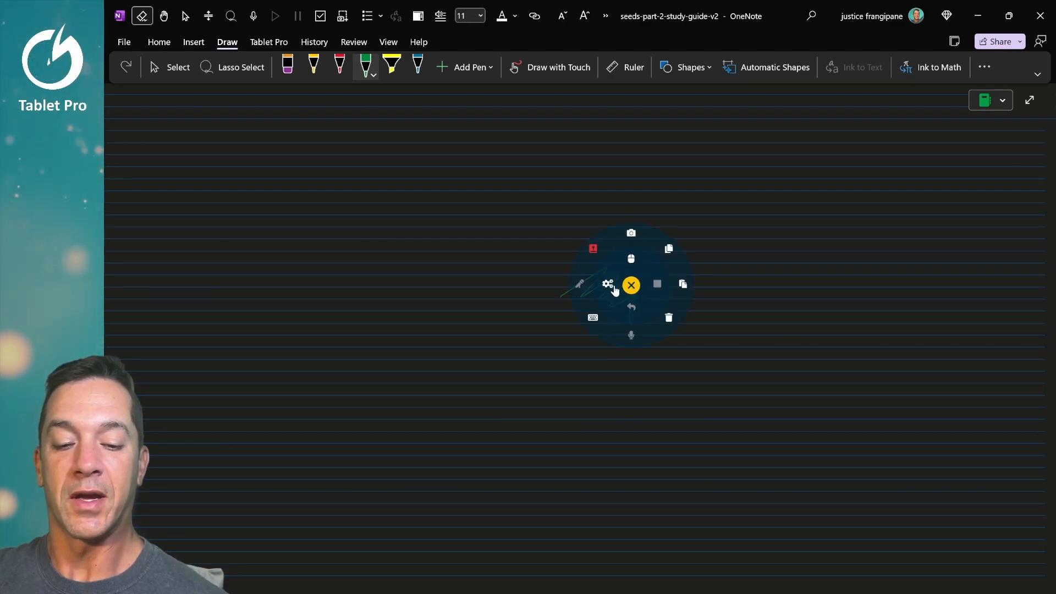
click(630, 284)
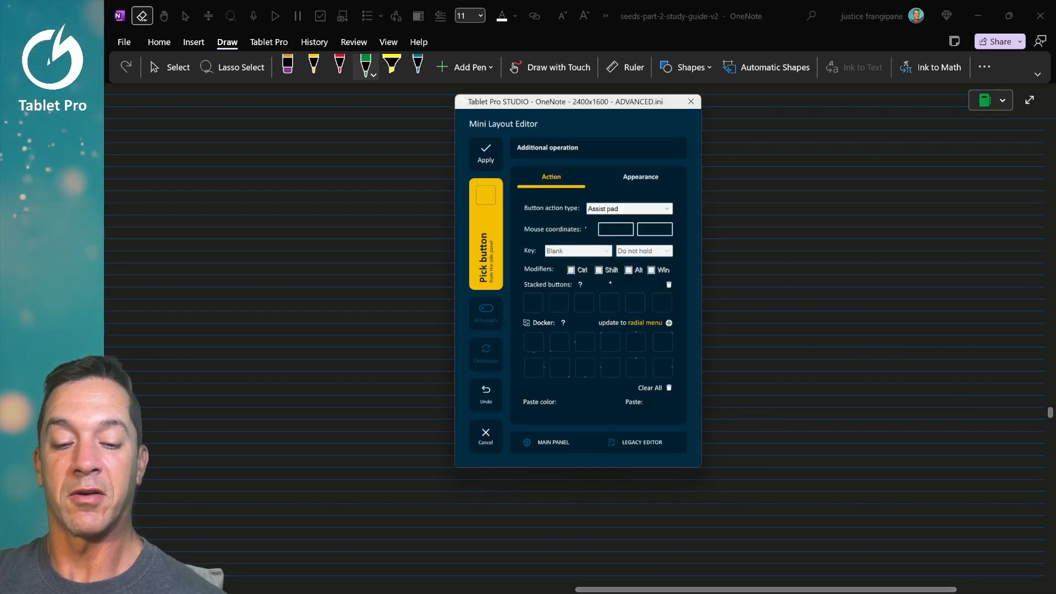
click(484, 436)
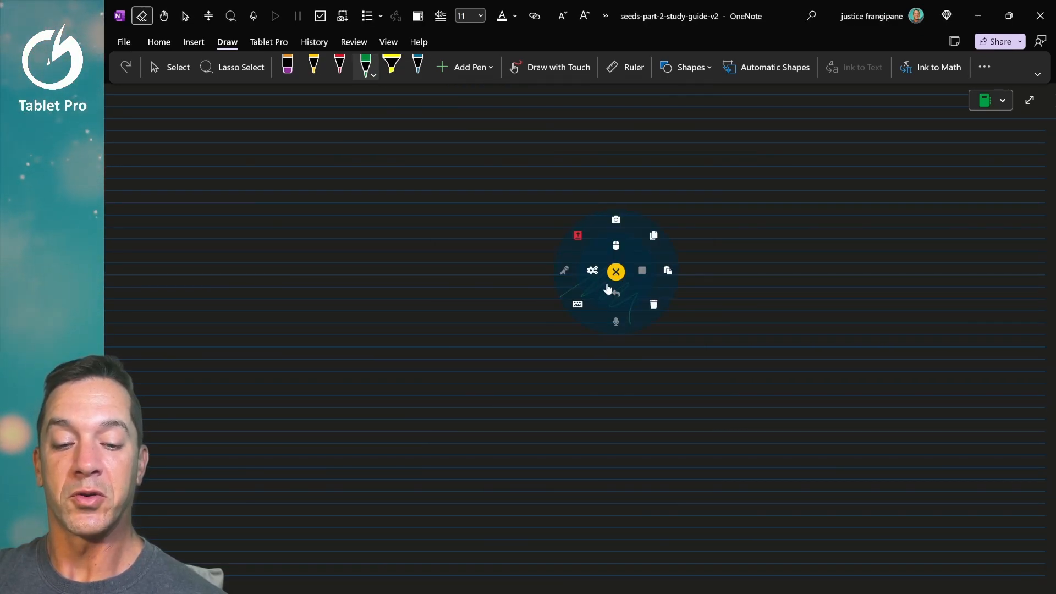
click(592, 270)
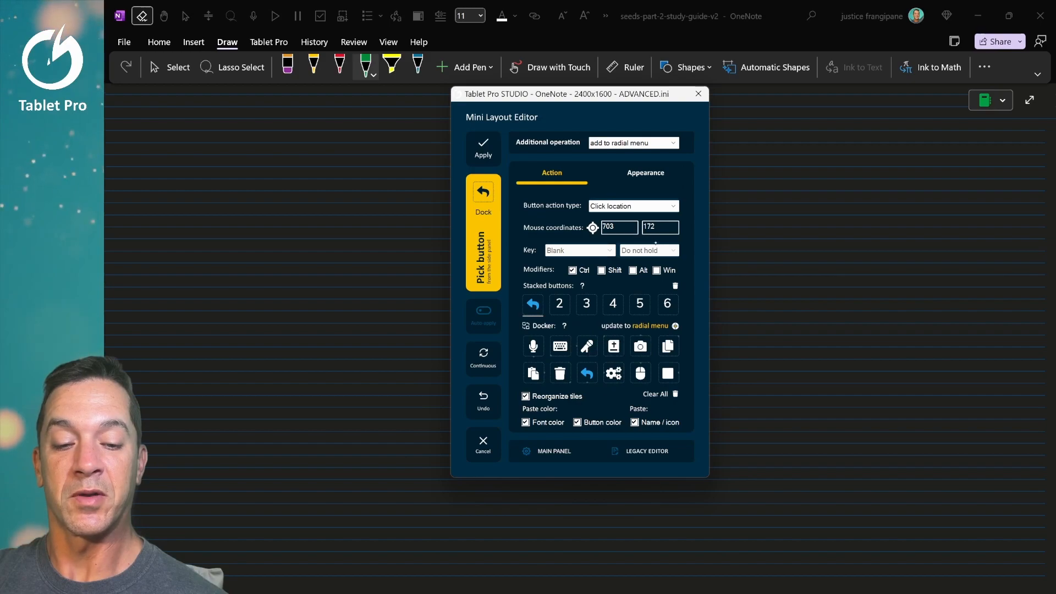
Make the undo button a Ctrl+Z hotkey and update the radial menu
click(631, 206)
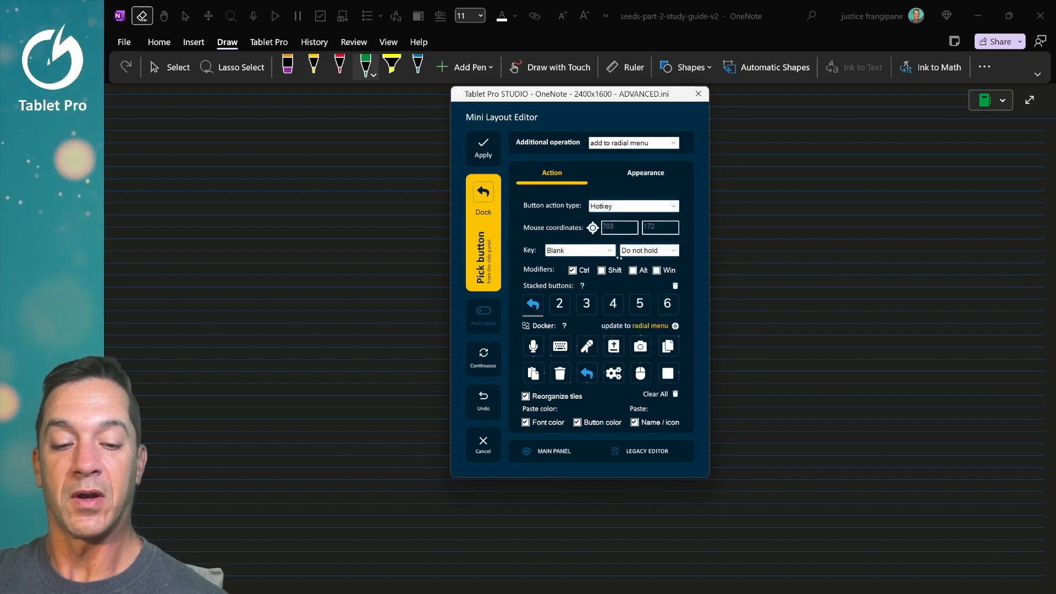
click(577, 250)
text(Z)
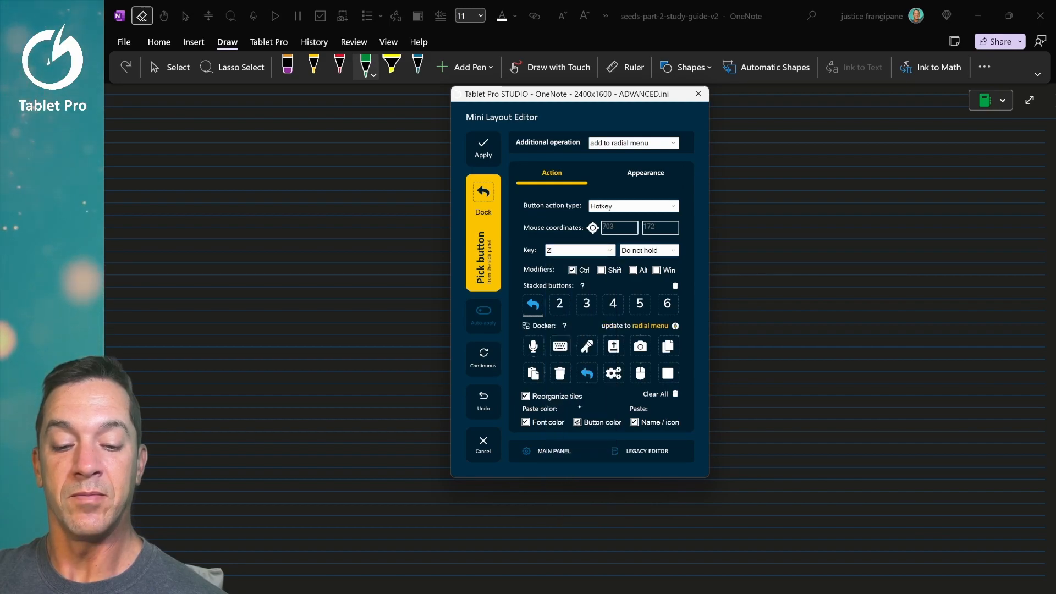
click(674, 325)
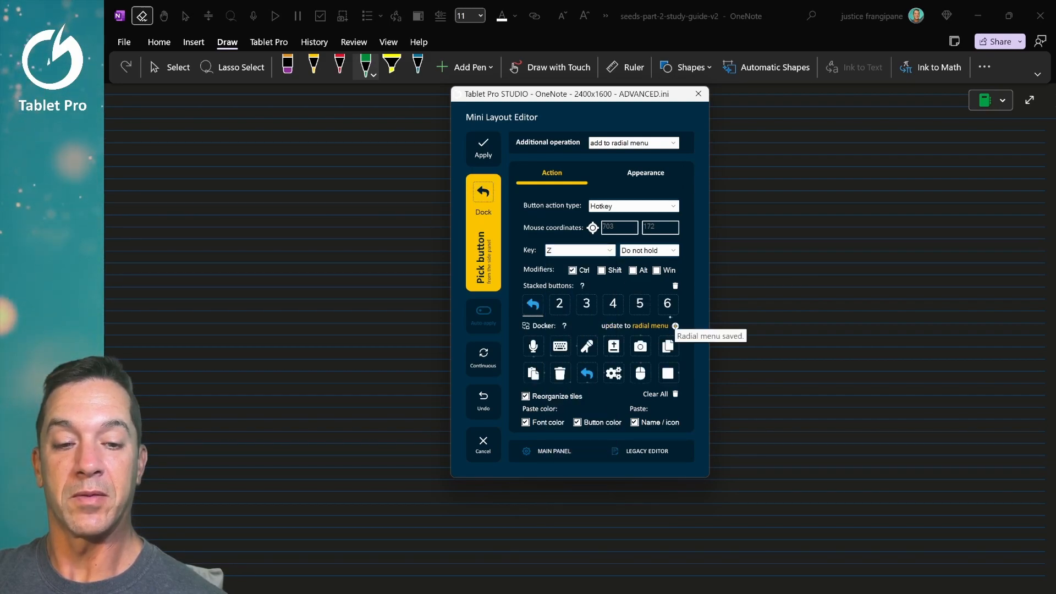
click(483, 146)
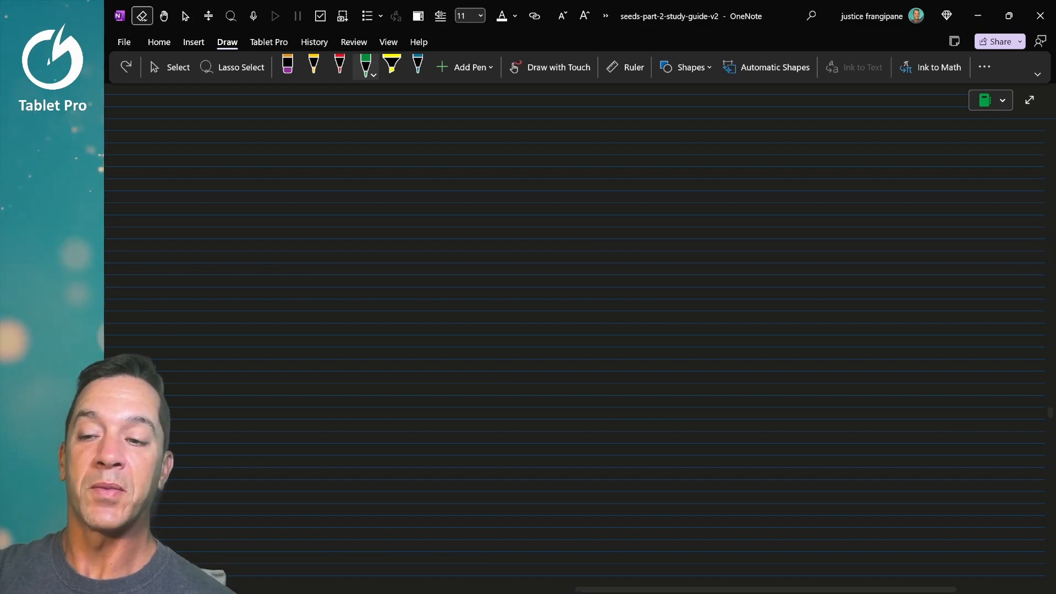
Reopen the Tablet Pro STUDIO main panel on the OneNote.exe preset
click(745, 579)
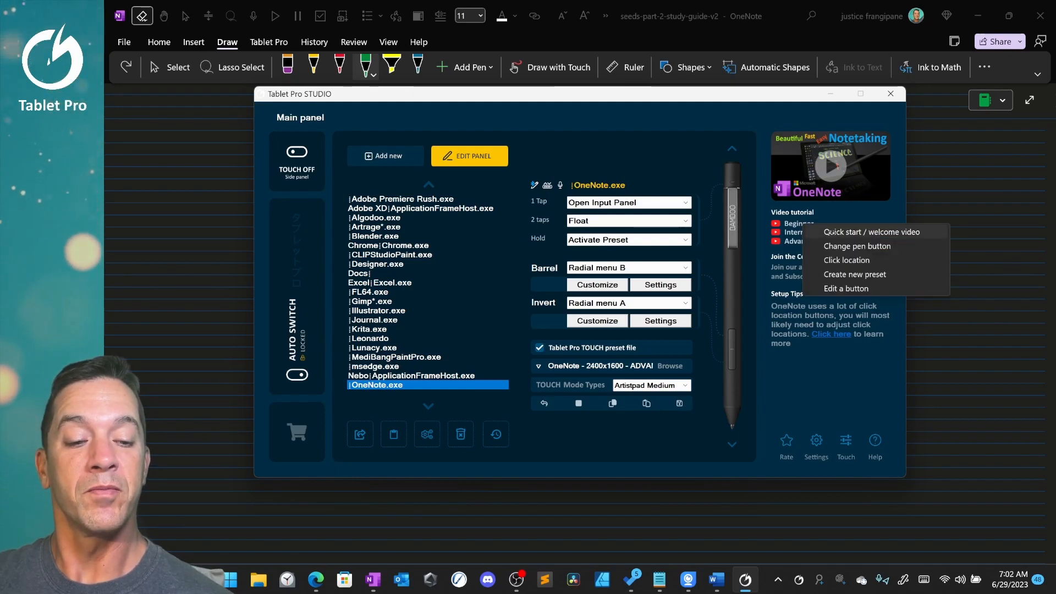
mouse_move(845, 288)
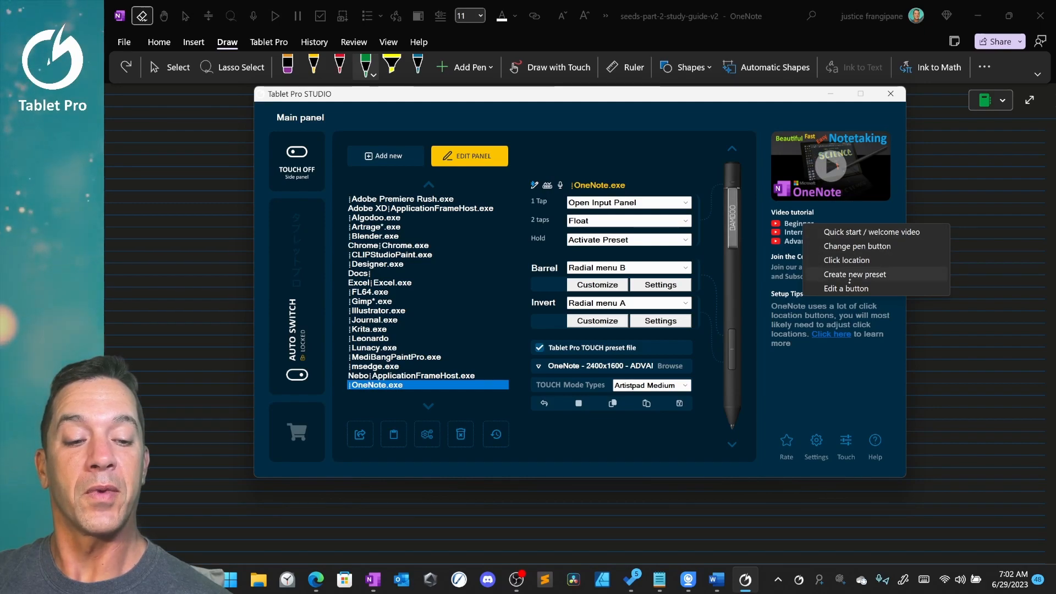
mouse_move(856, 245)
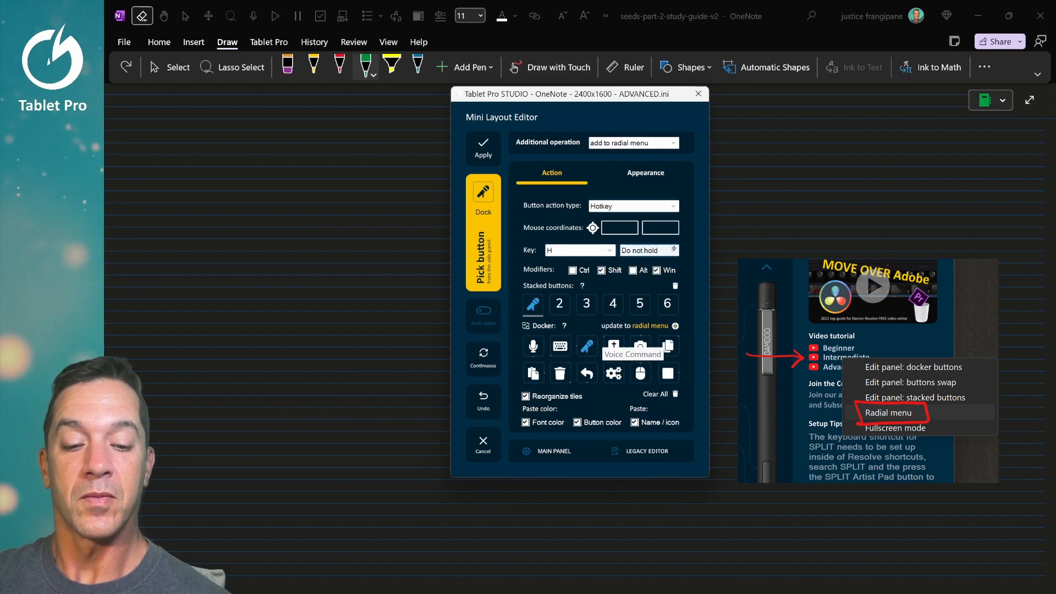
Show the key hold-behaviour choices for the pen button's Shift+Win+H hotkey
click(669, 250)
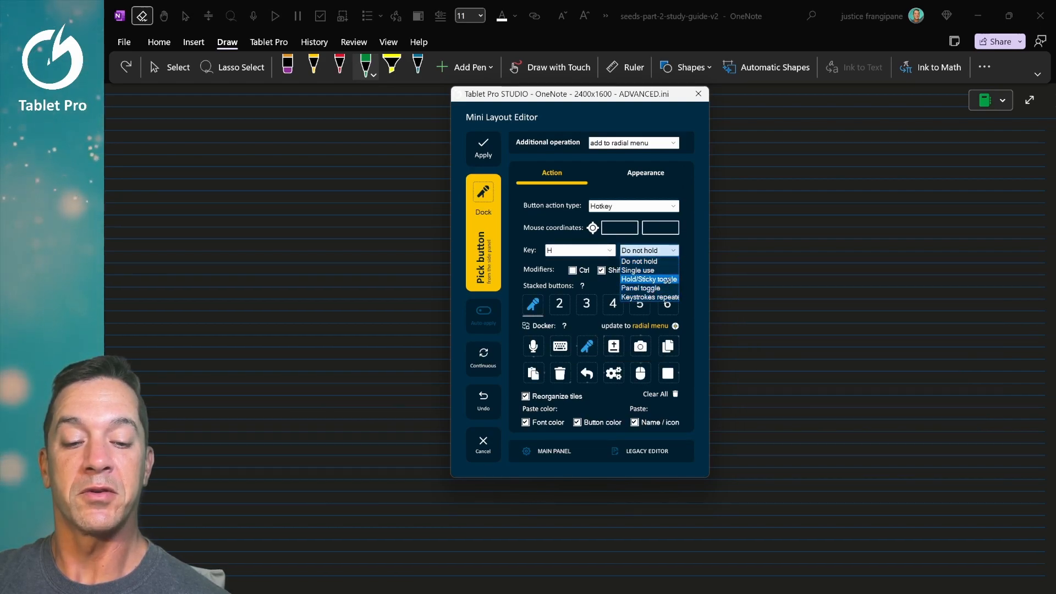
mouse_move(640, 287)
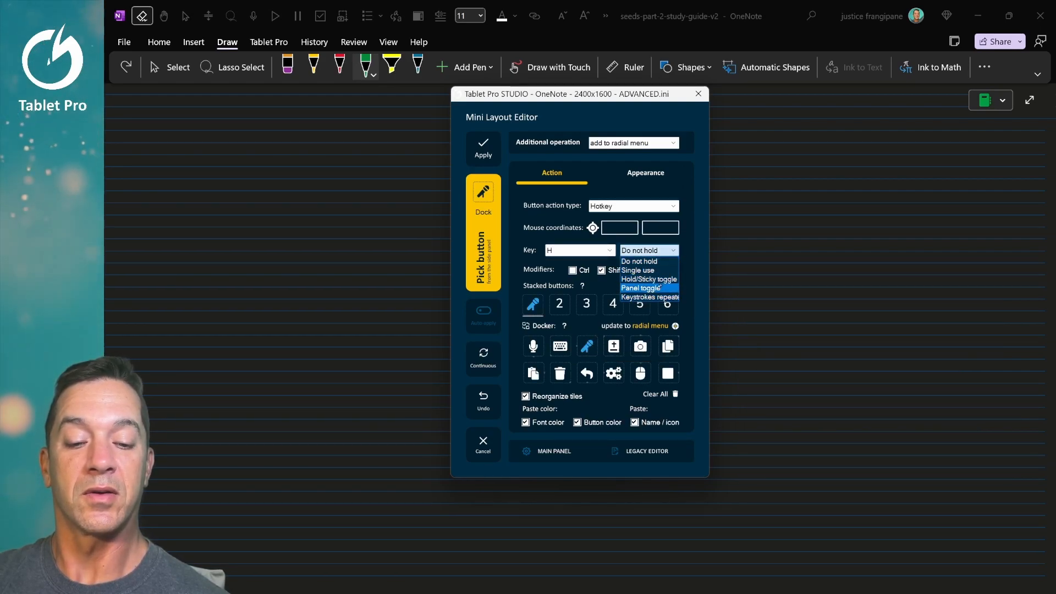
mouse_move(649, 297)
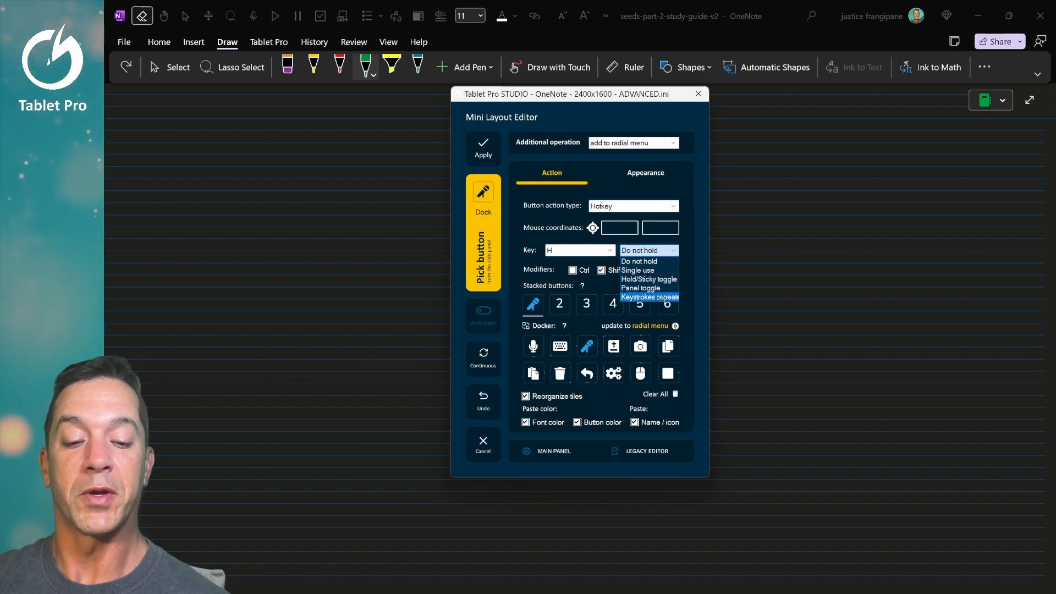